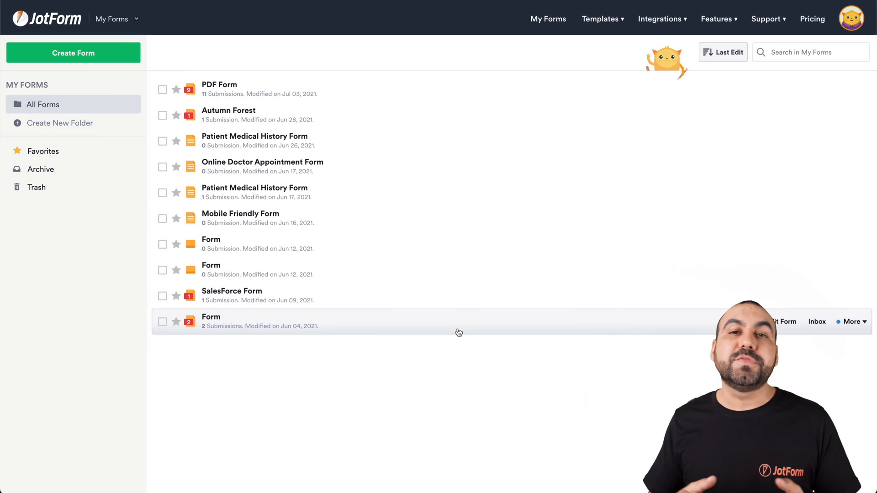
pyautogui.moveTo(529, 107)
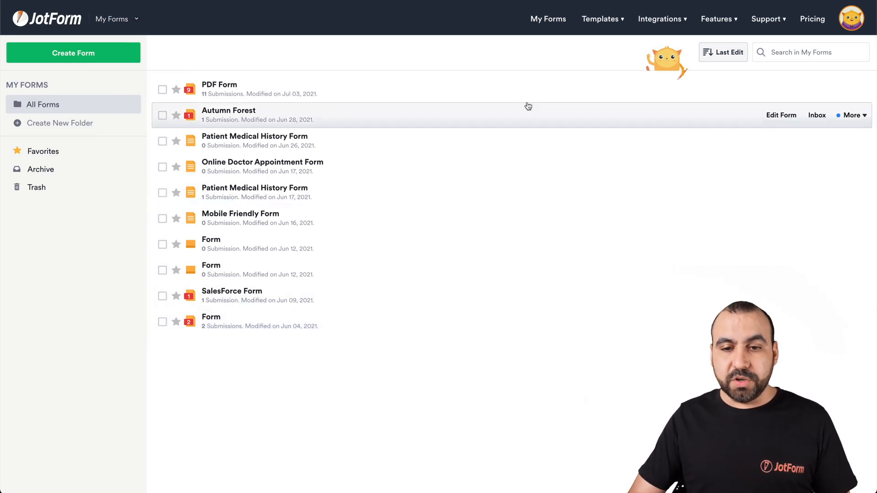
# Select the PDF Form row in the My Forms list.
pyautogui.click(163, 90)
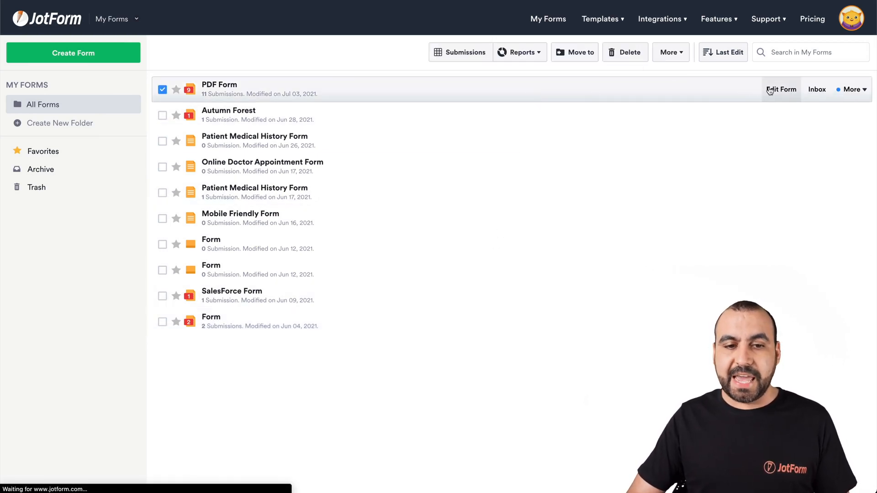
# Open the PDF Form in the builder and scroll its Settings to Unique Submission.
pyautogui.click(782, 89)
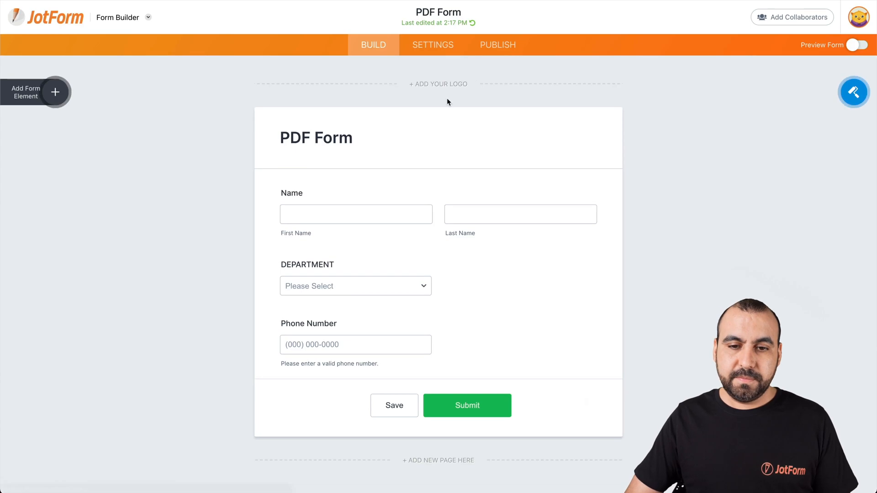
pyautogui.click(432, 45)
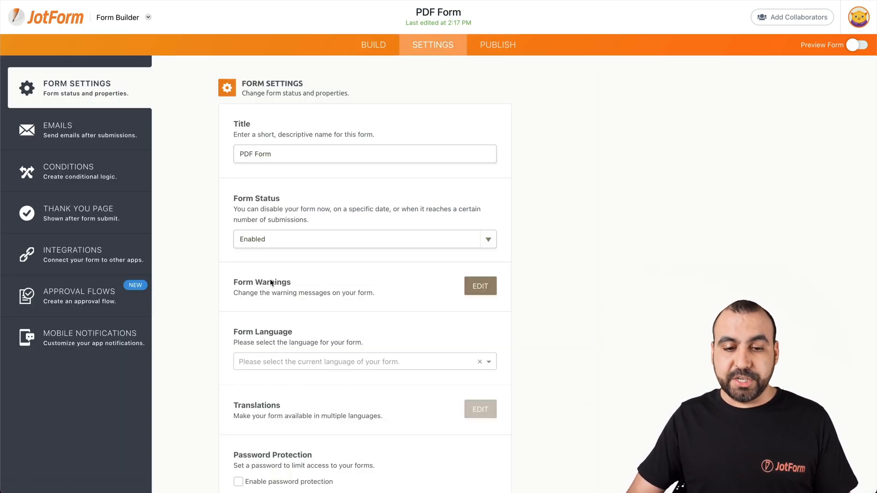
pyautogui.scroll(-3)
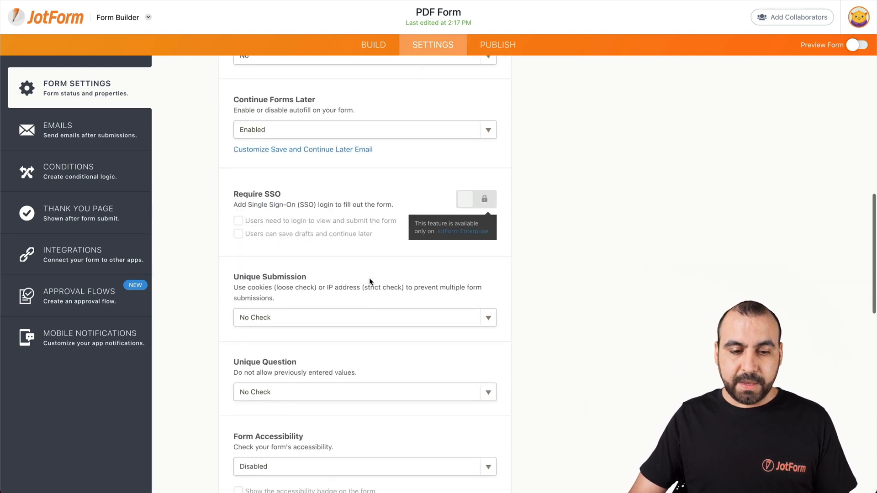
pyautogui.scroll(-3)
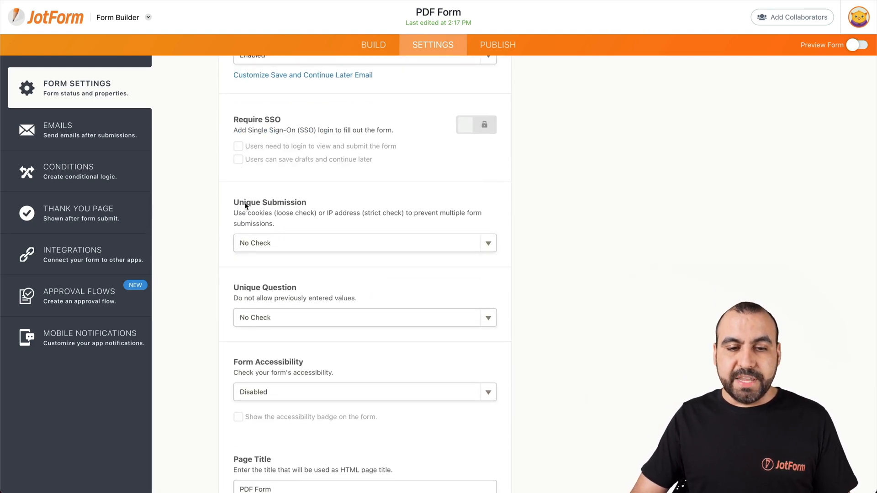
pyautogui.moveTo(325, 242)
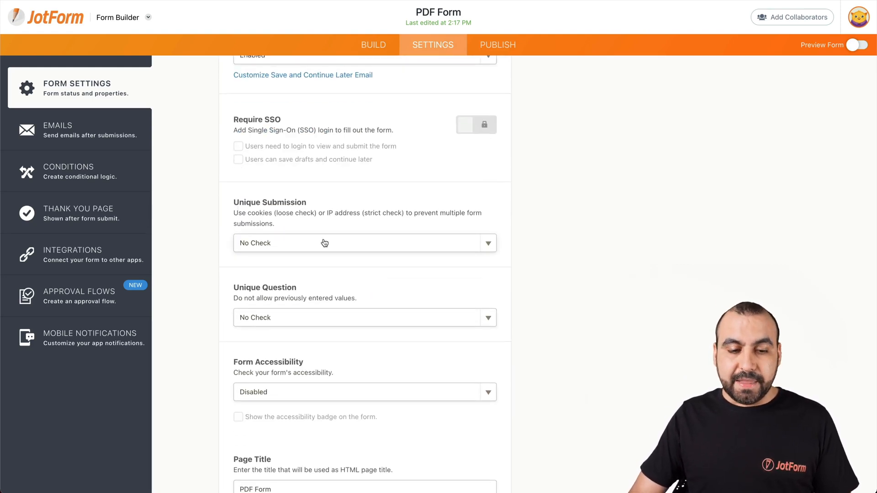
# Set the Unique Submission dropdown to 'Check cookies and IP'.
pyautogui.click(364, 242)
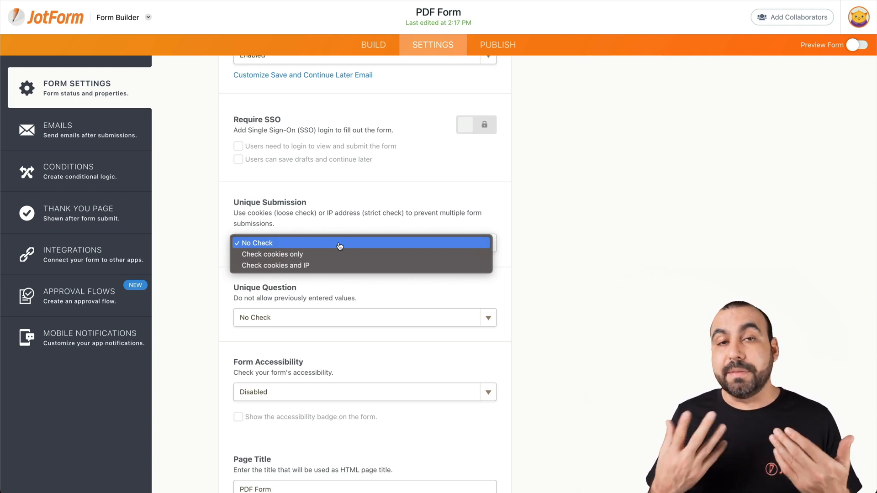
pyautogui.moveTo(330, 248)
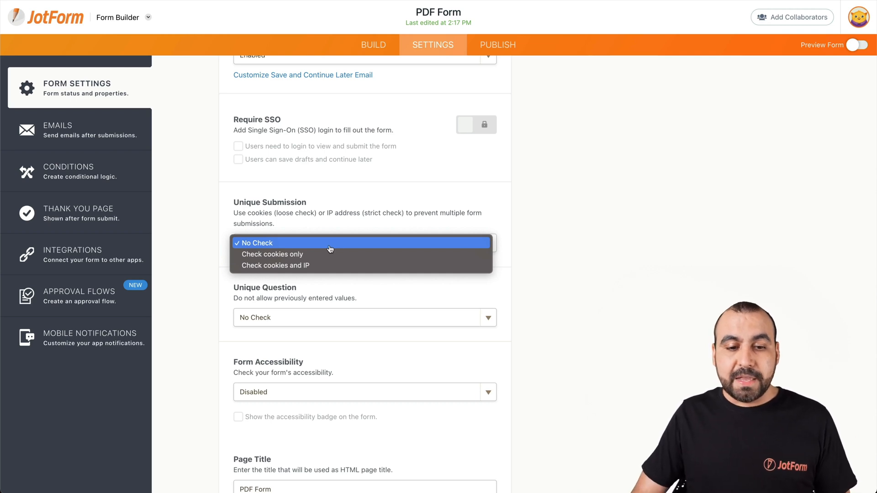
pyautogui.moveTo(322, 259)
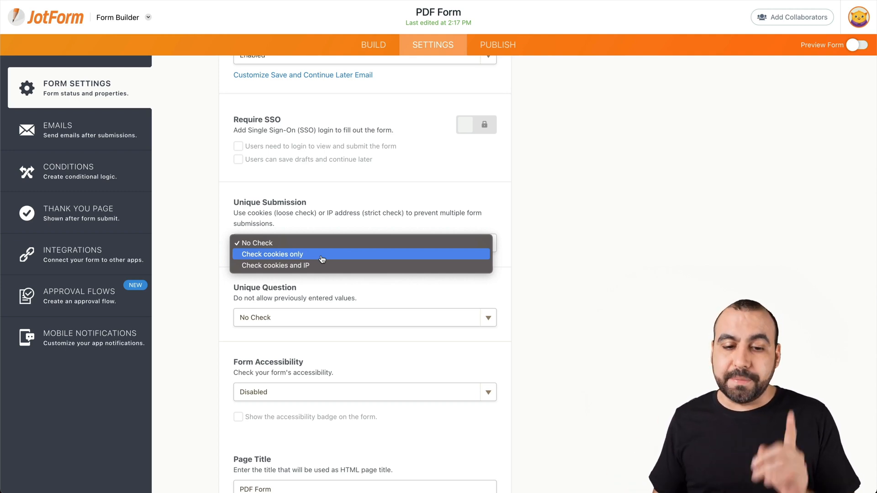
pyautogui.moveTo(276, 265)
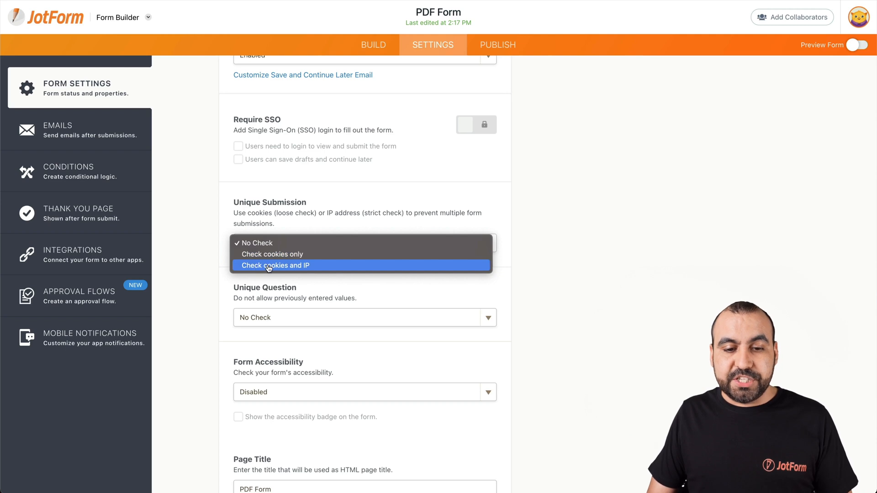
pyautogui.click(274, 265)
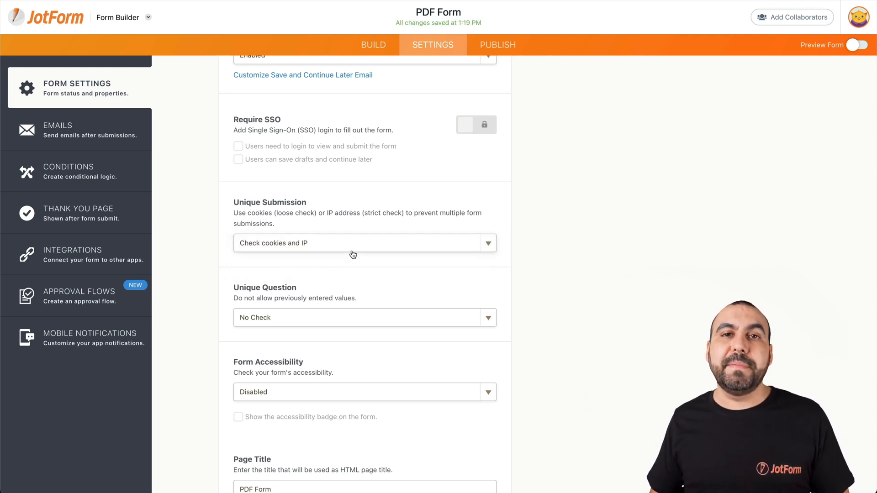